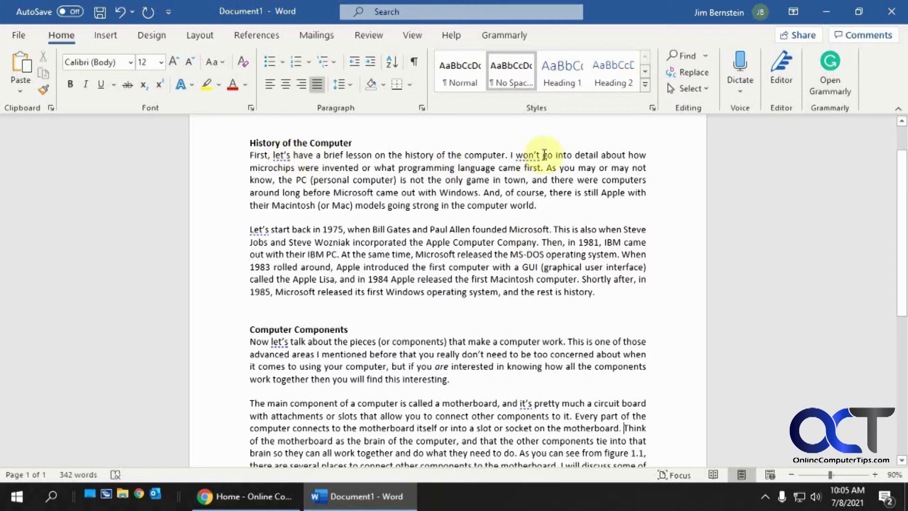
pyautogui.moveTo(411, 342)
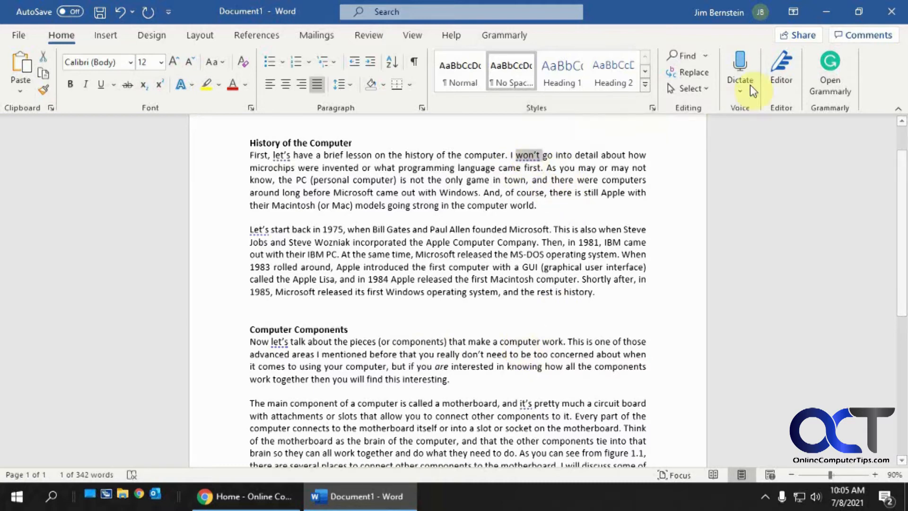
pyautogui.moveTo(781, 73)
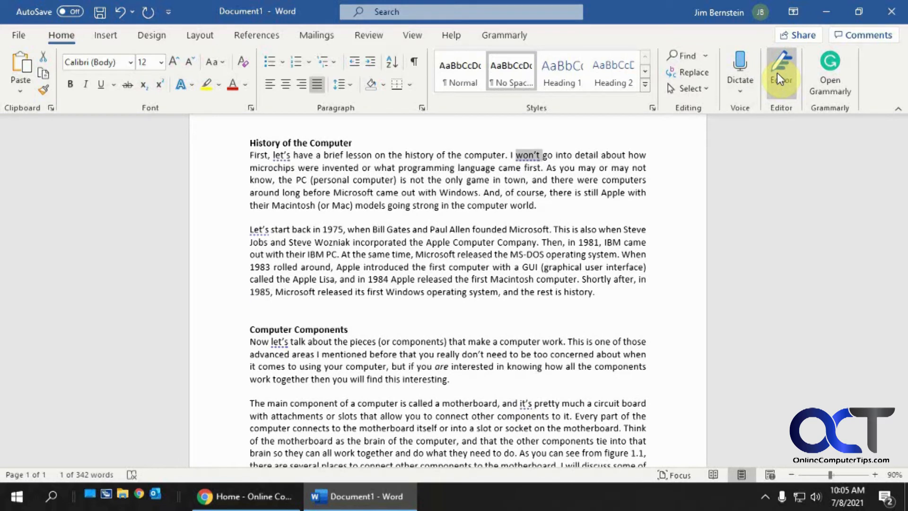
# Open the Editor pane and review Formality issues, starting with "won't" → "will not".
pyautogui.click(782, 64)
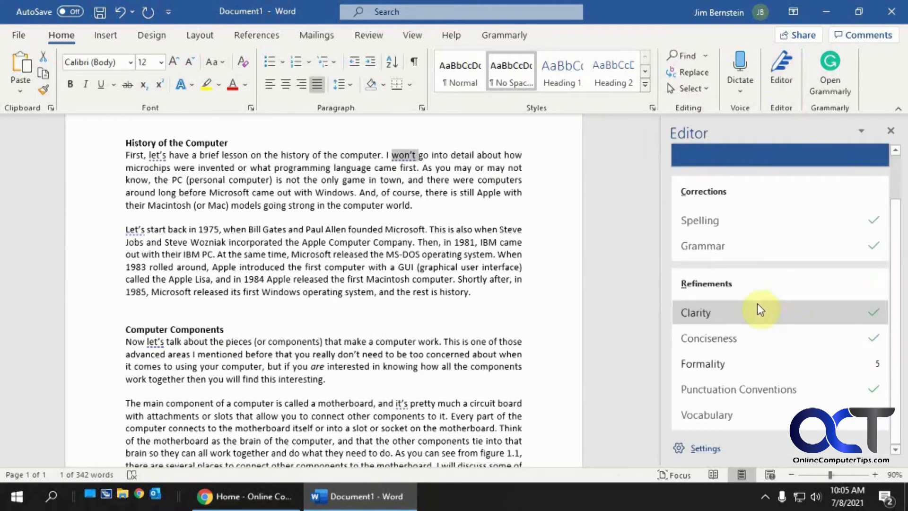
pyautogui.moveTo(771, 371)
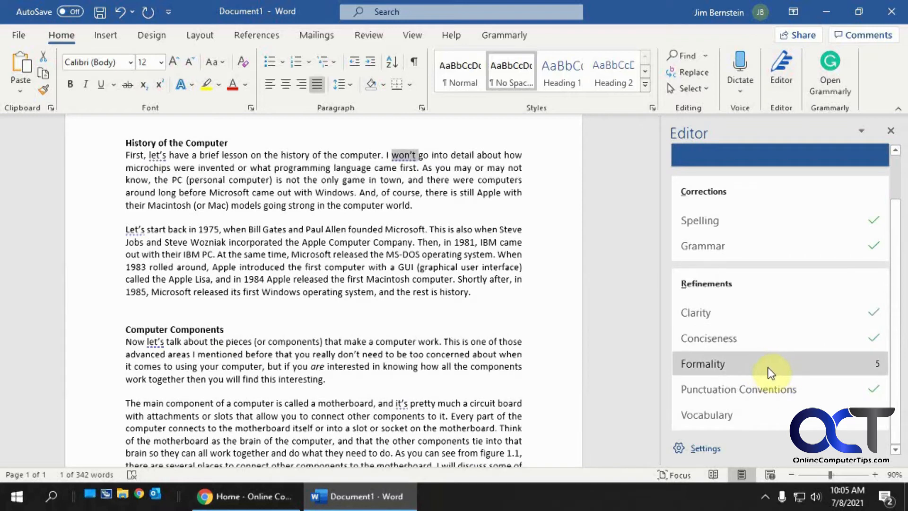
pyautogui.click(702, 364)
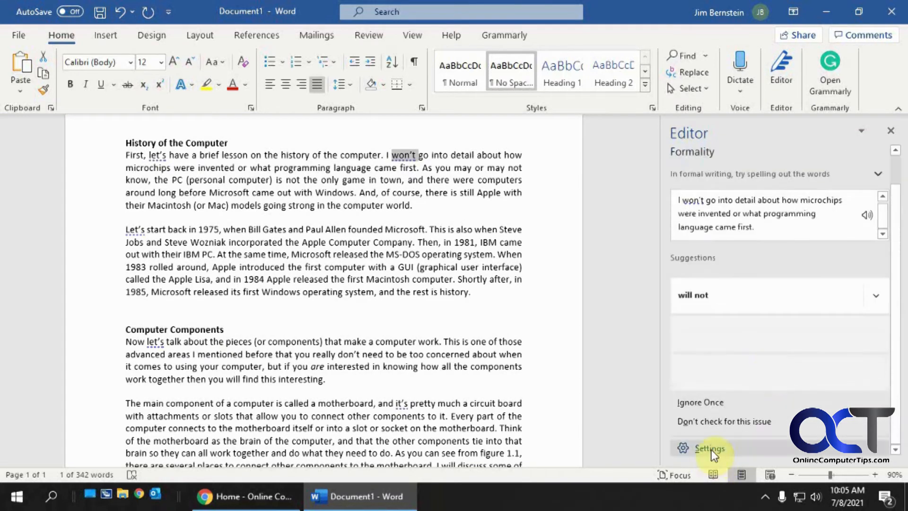
# View the Editor's Grammar Settings, including contraction checks, and cancel without changes.
pyautogui.click(710, 448)
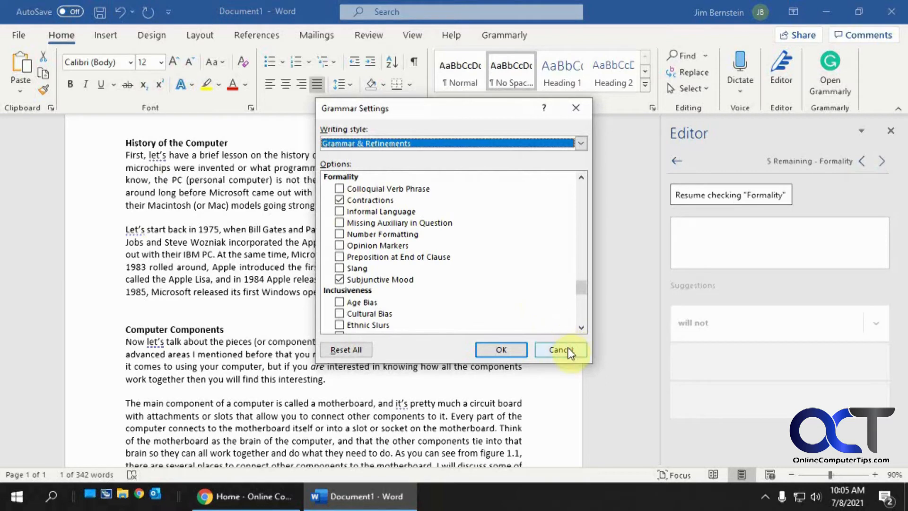
pyautogui.click(560, 350)
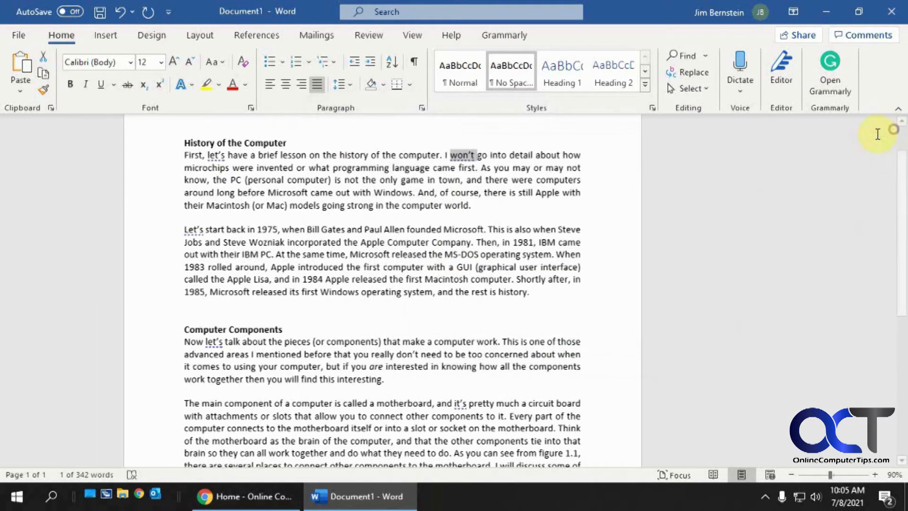
# Show the Proofing page of Word Options with spelling and grammar settings.
pyautogui.click(18, 36)
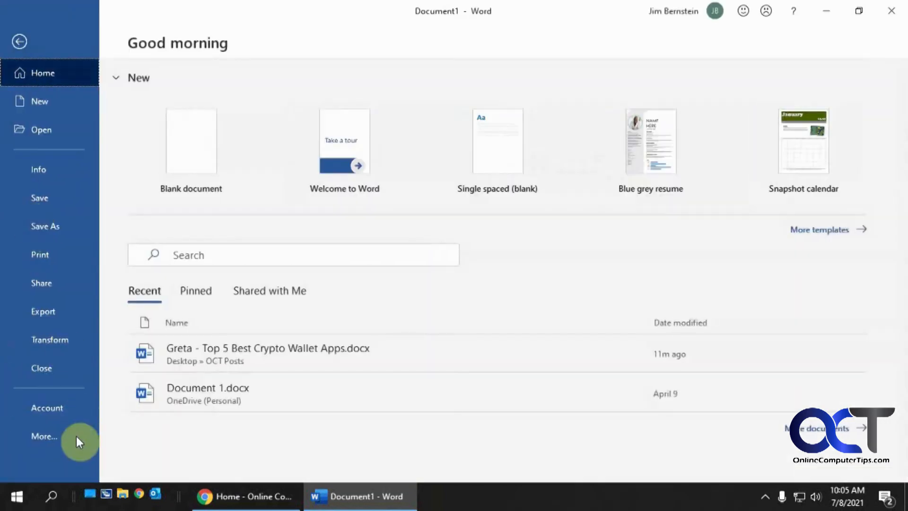
pyautogui.click(43, 437)
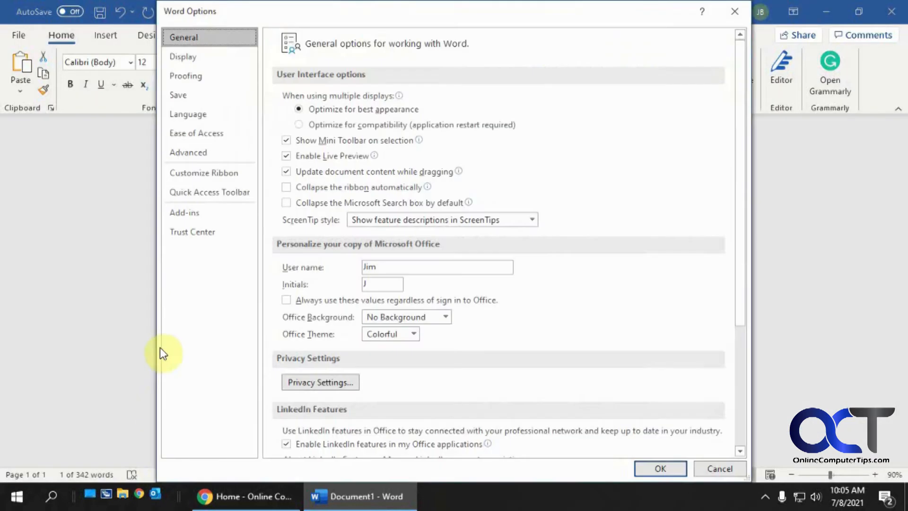
pyautogui.click(186, 75)
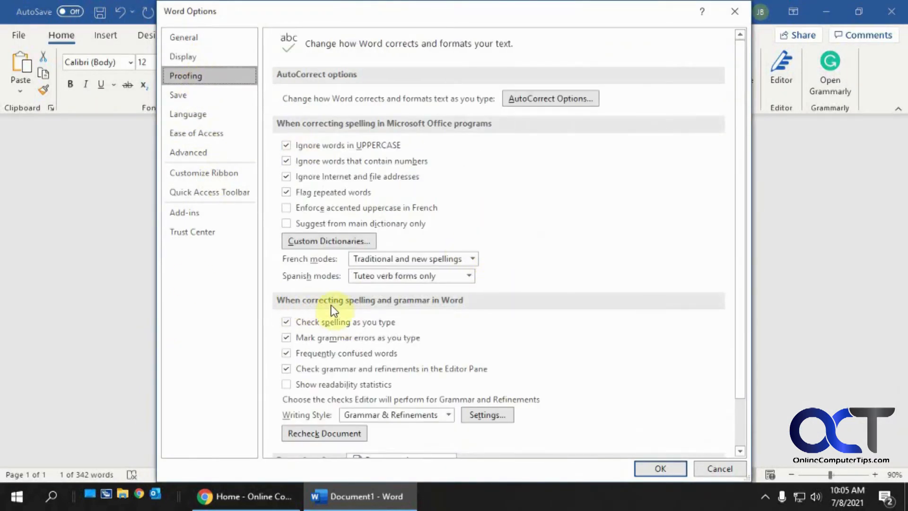
pyautogui.moveTo(460, 354)
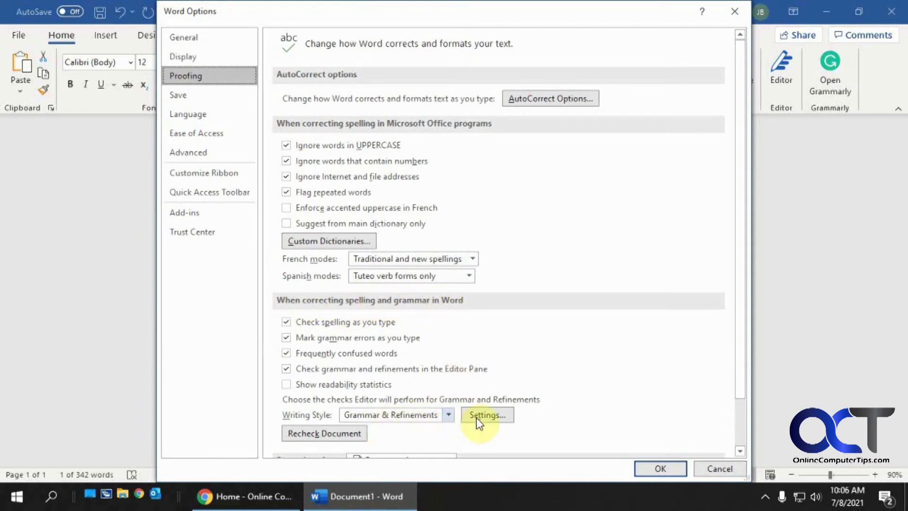
# Uncheck Contractions under Formality in the Writing Style grammar settings and confirm.
pyautogui.click(487, 415)
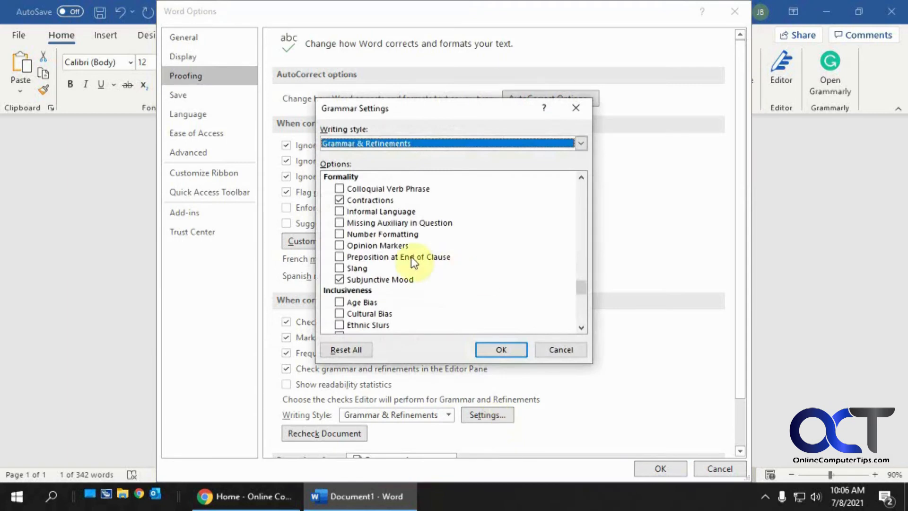
pyautogui.click(339, 200)
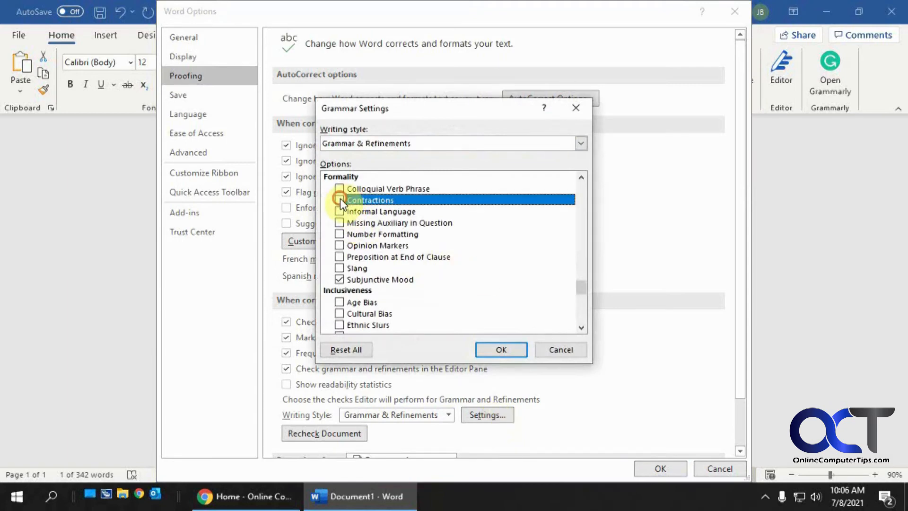
pyautogui.click(501, 349)
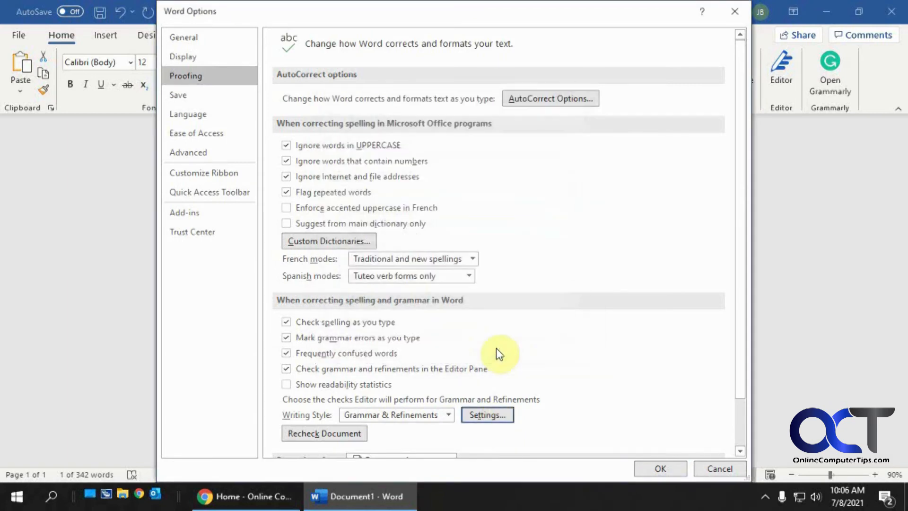